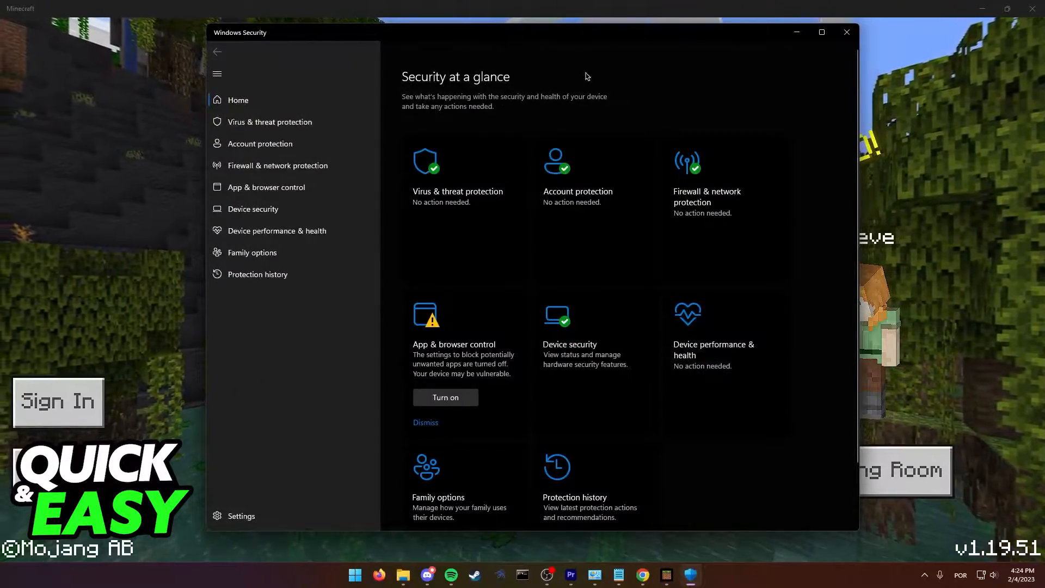
pyautogui.moveTo(663, 90)
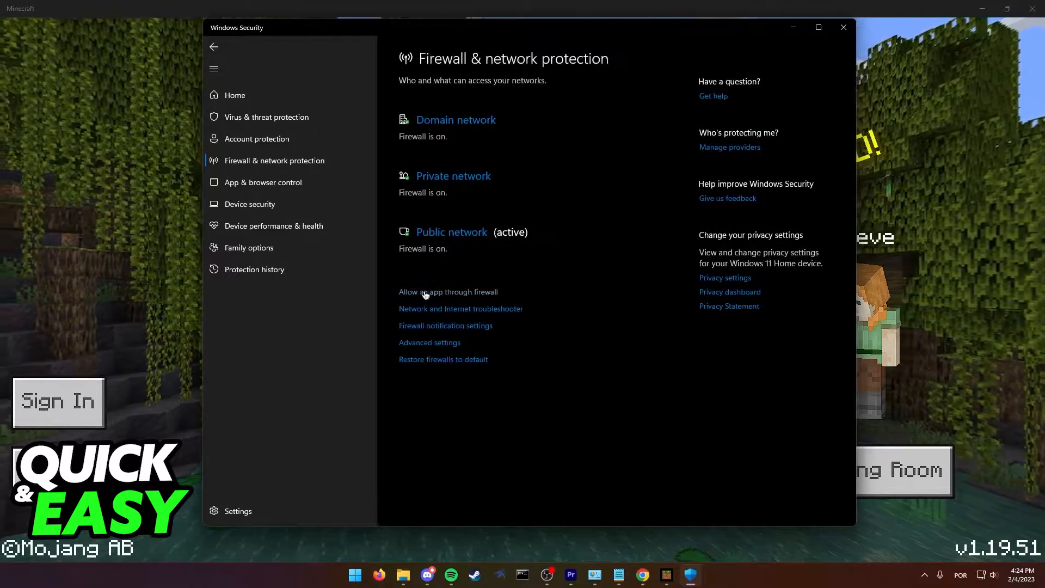
# - Allow Minecraft through the firewall via the allowed-apps list, then return to the Minecraft title menu
pyautogui.click(447, 292)
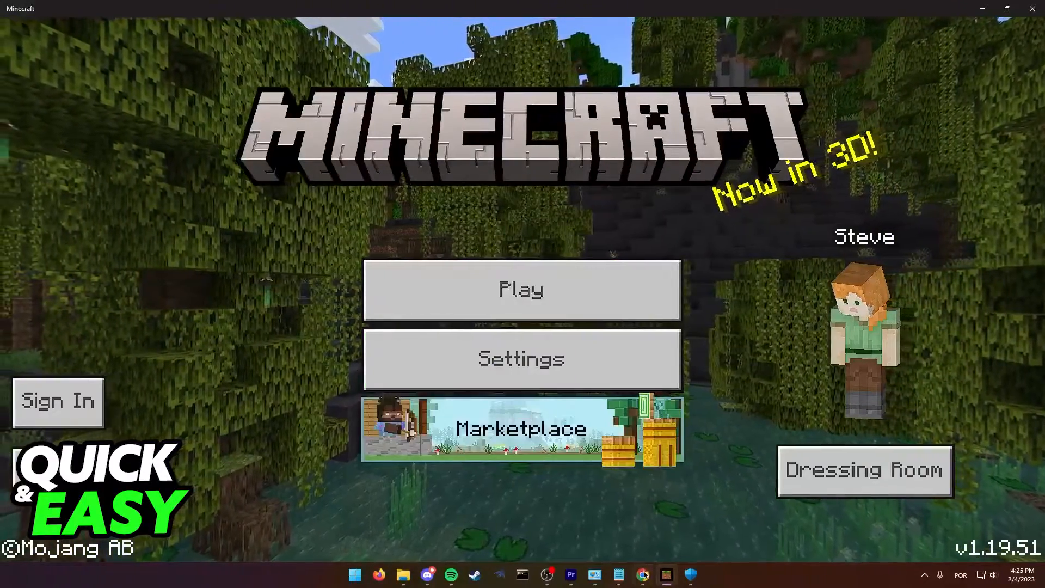
# - Switch to Chrome and load the Downdetector Minecraft status page showing no current problems
pyautogui.click(642, 573)
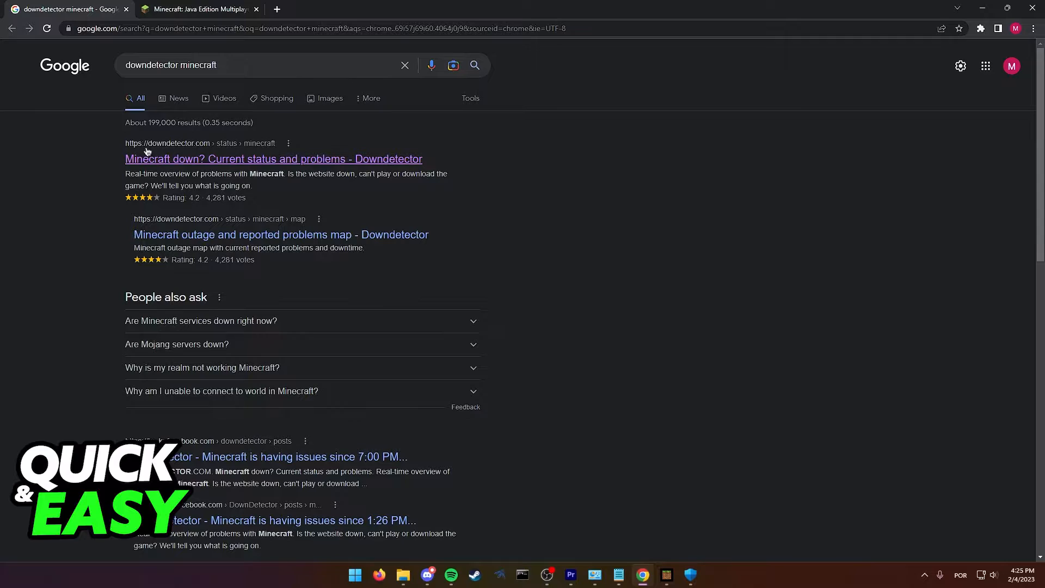
pyautogui.click(272, 159)
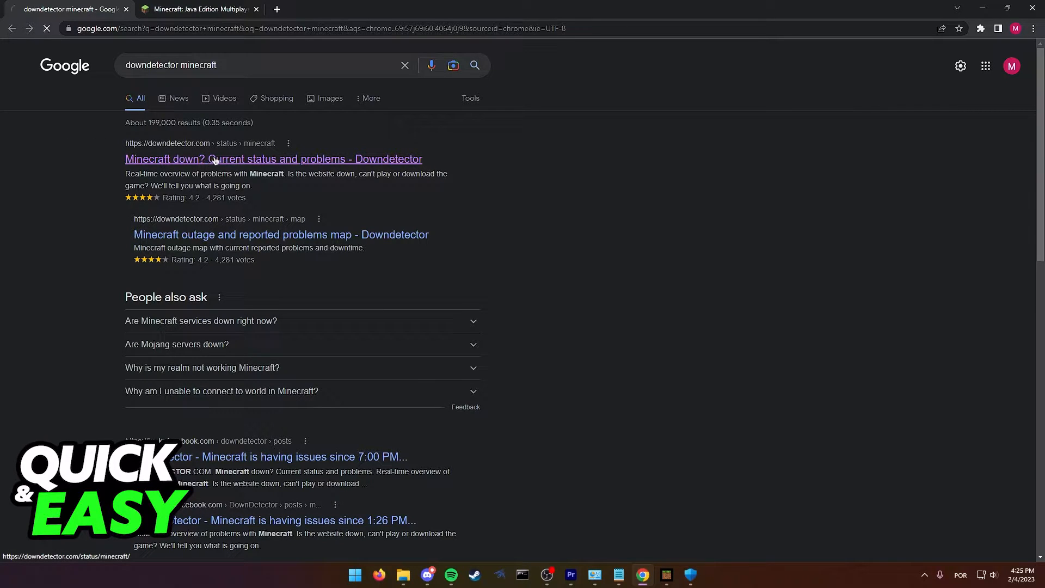
pyautogui.click(274, 159)
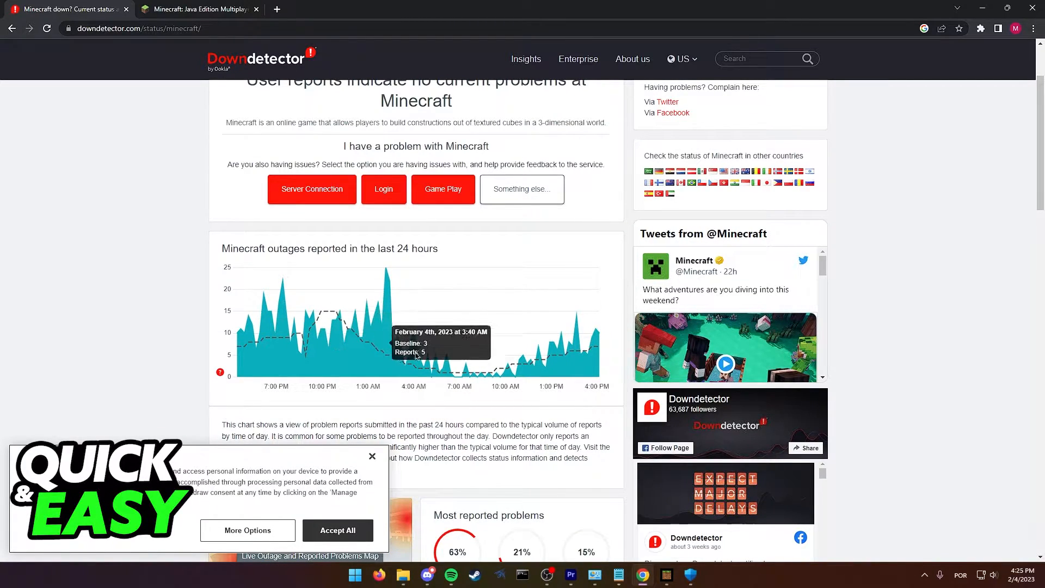
pyautogui.moveTo(624, 363)
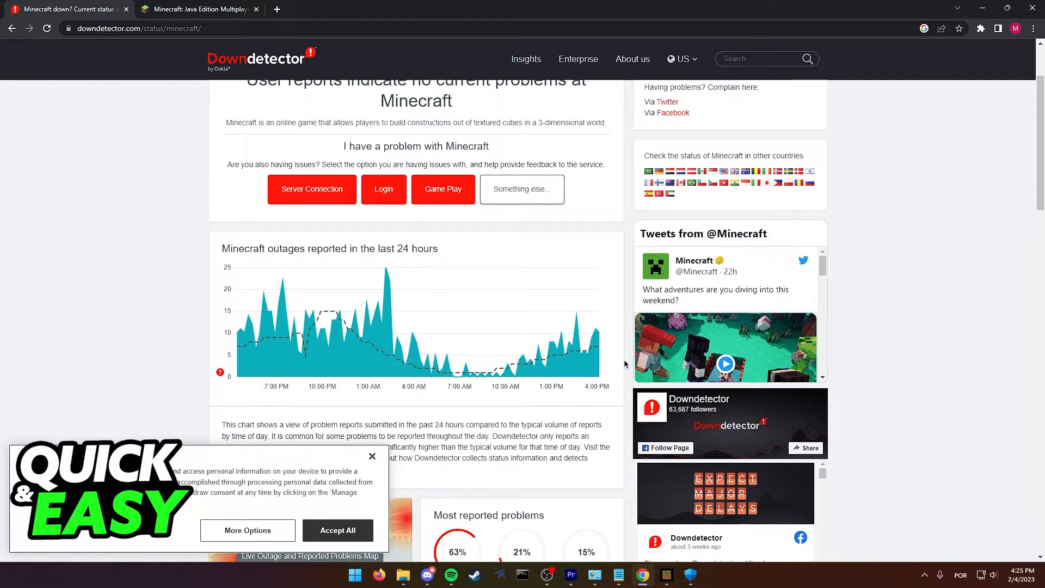
pyautogui.moveTo(608, 456)
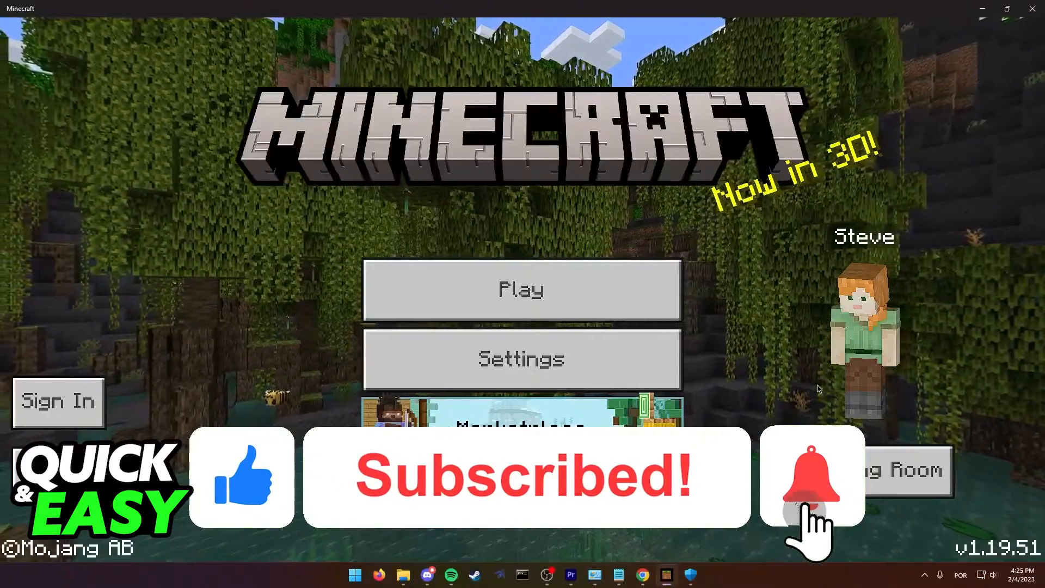
pyautogui.click(811, 477)
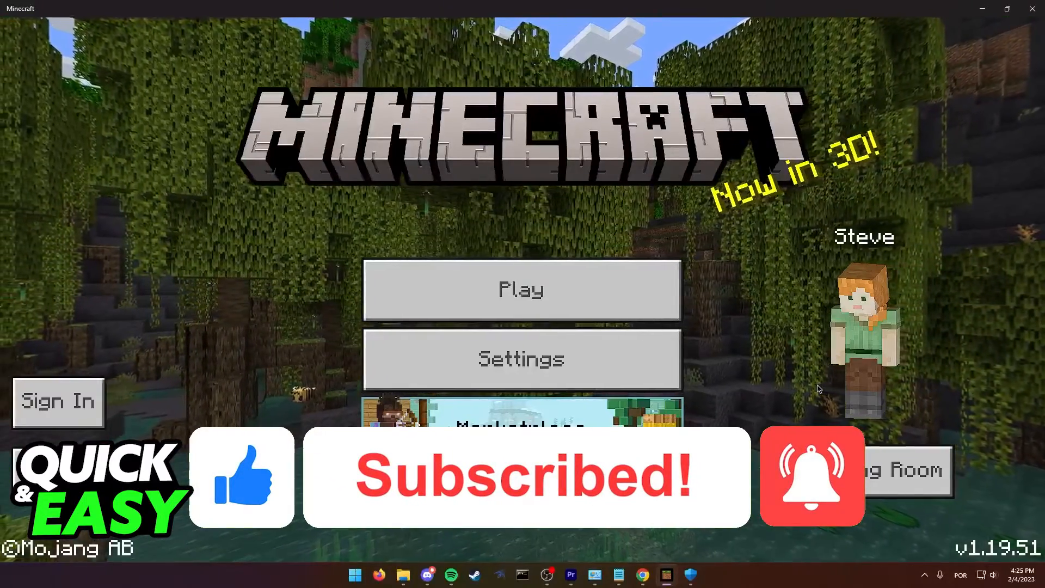